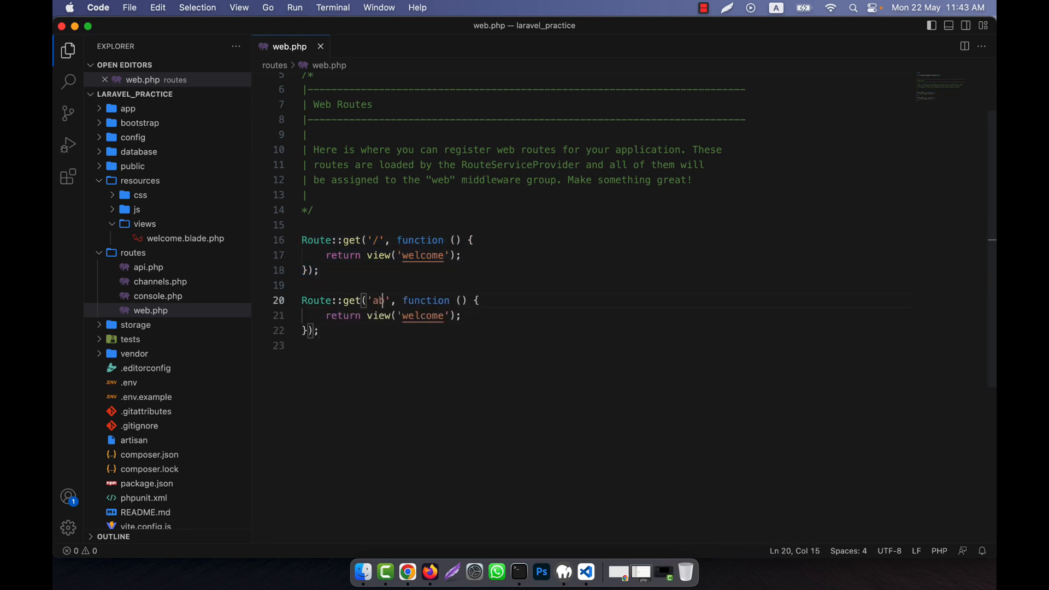
Step: Change the route path and its view() name from 'welcome' to 'about' and verify in Firefox
type("out")
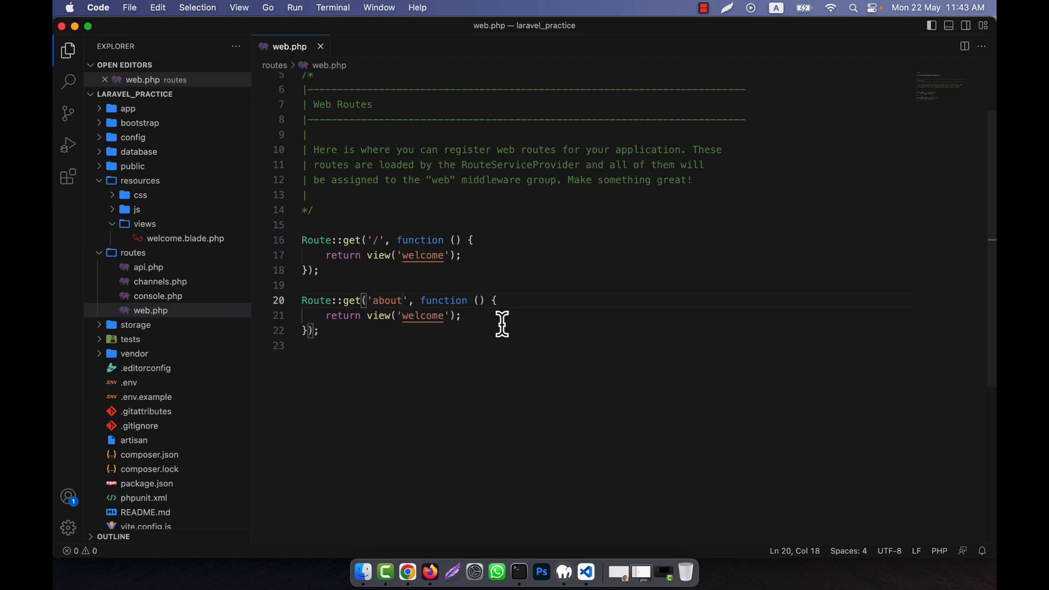
double_click(422, 315)
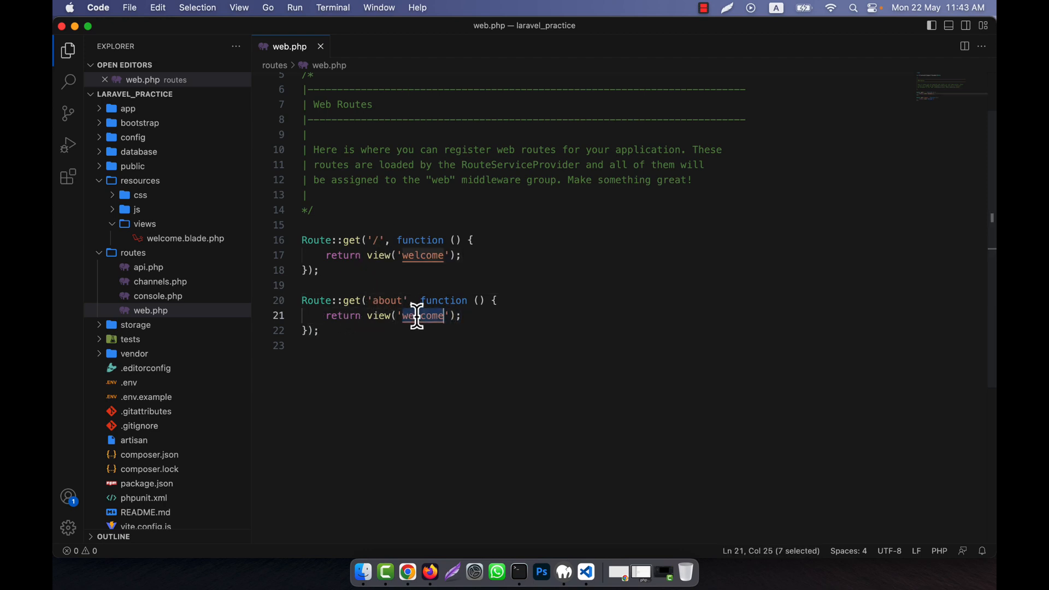
type("about Us</h2>")
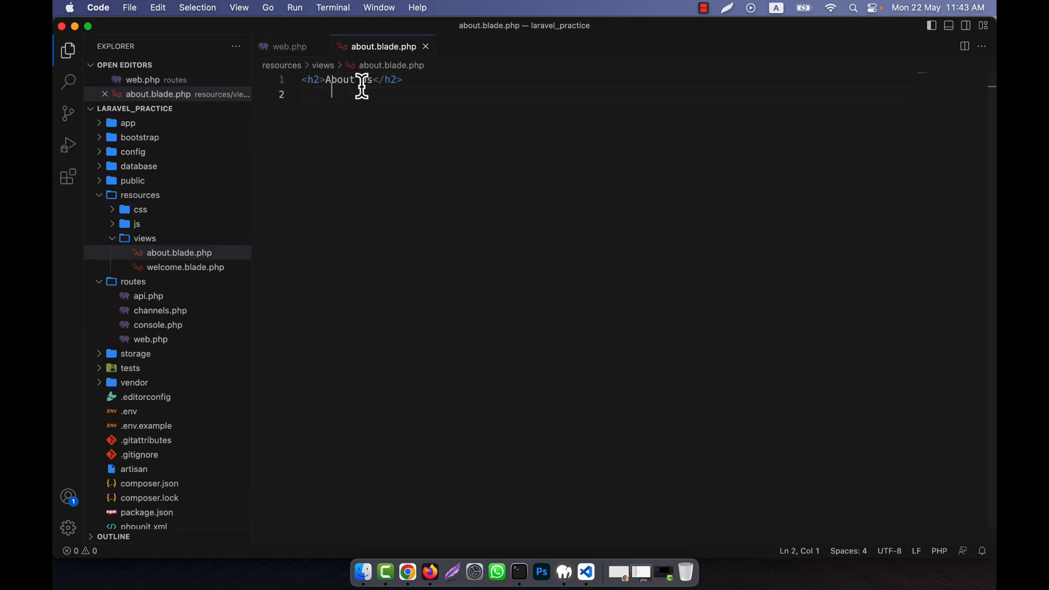
left_click(429, 571)
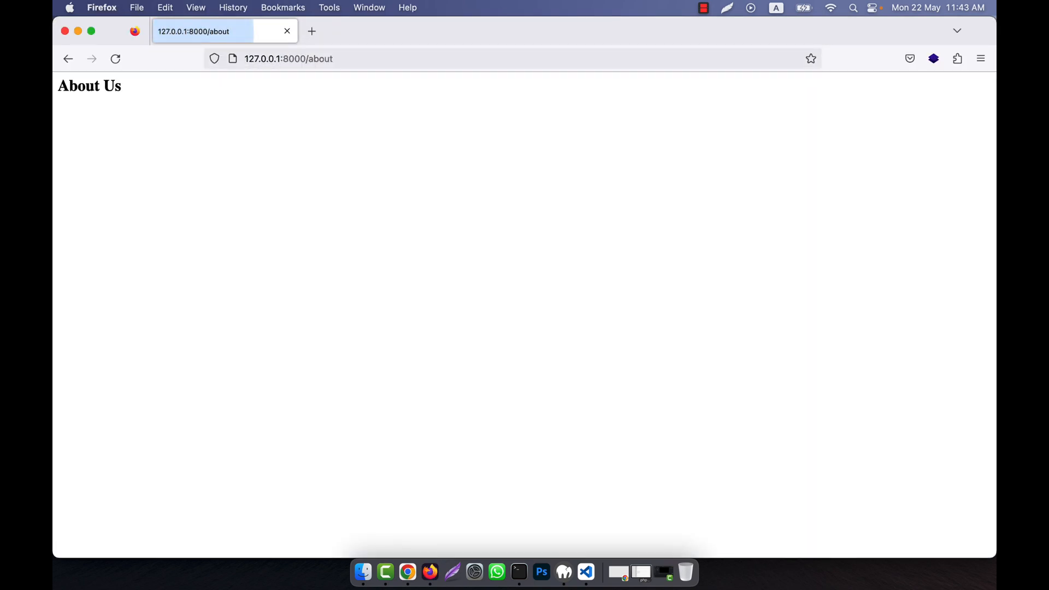
mouse_move(584, 571)
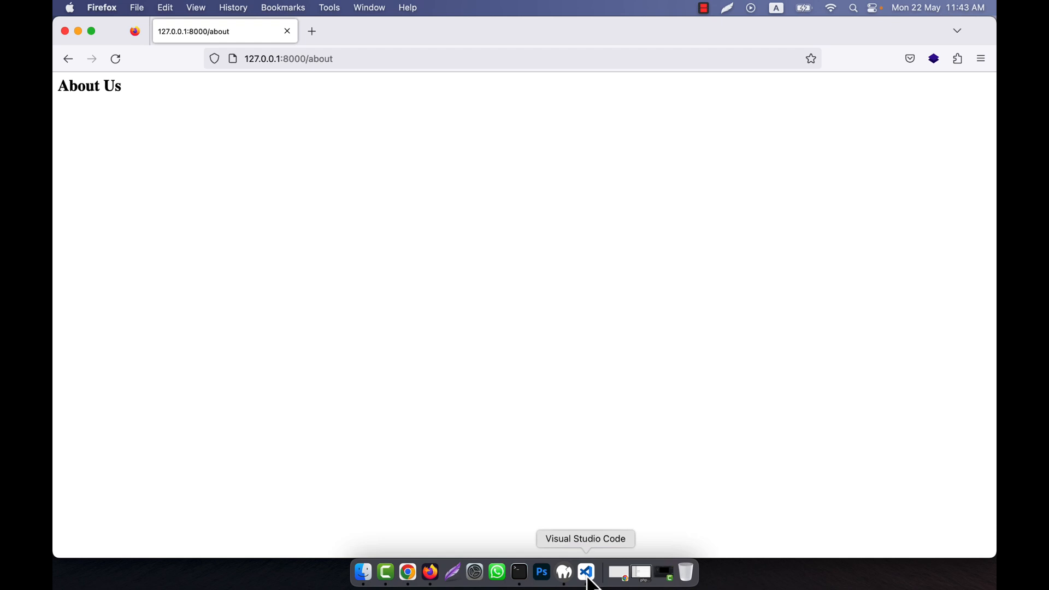
left_click(585, 571)
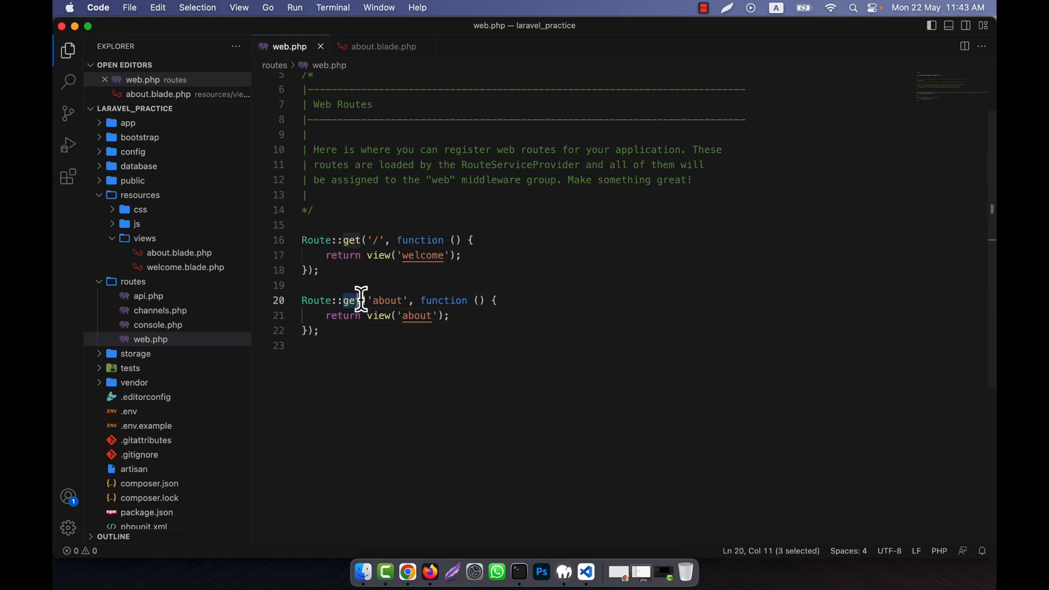
Step: Add a new Route::view(); statement below the existing routes in web.php
type("Route")
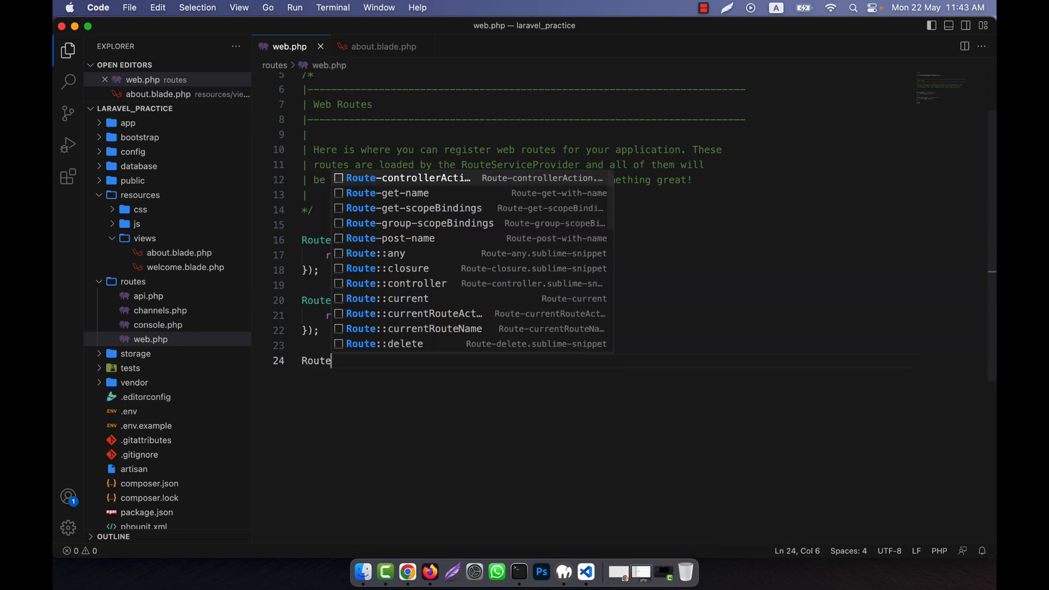
type("::view();")
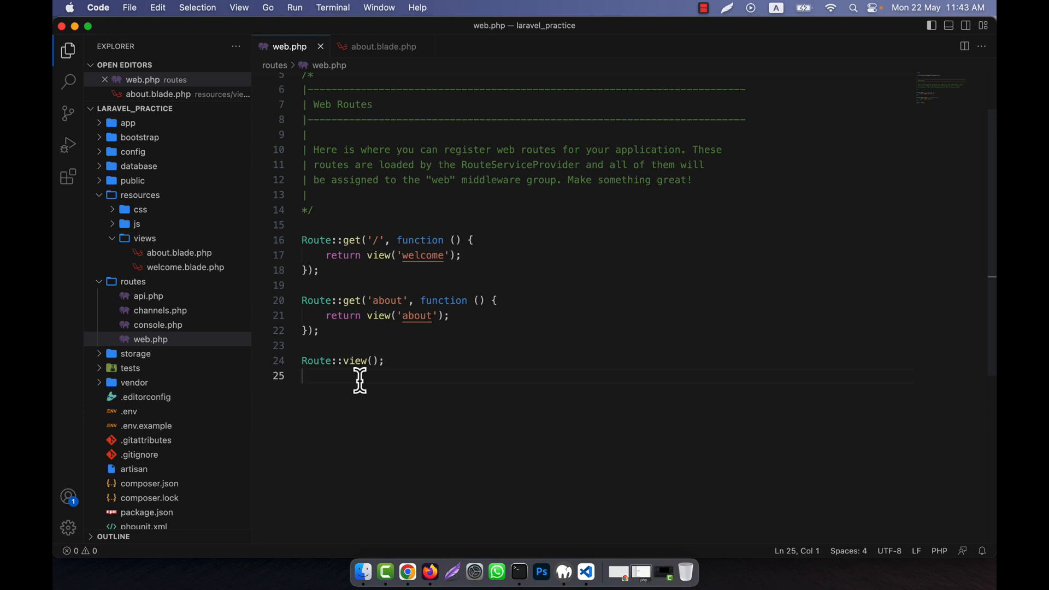
mouse_move(374, 360)
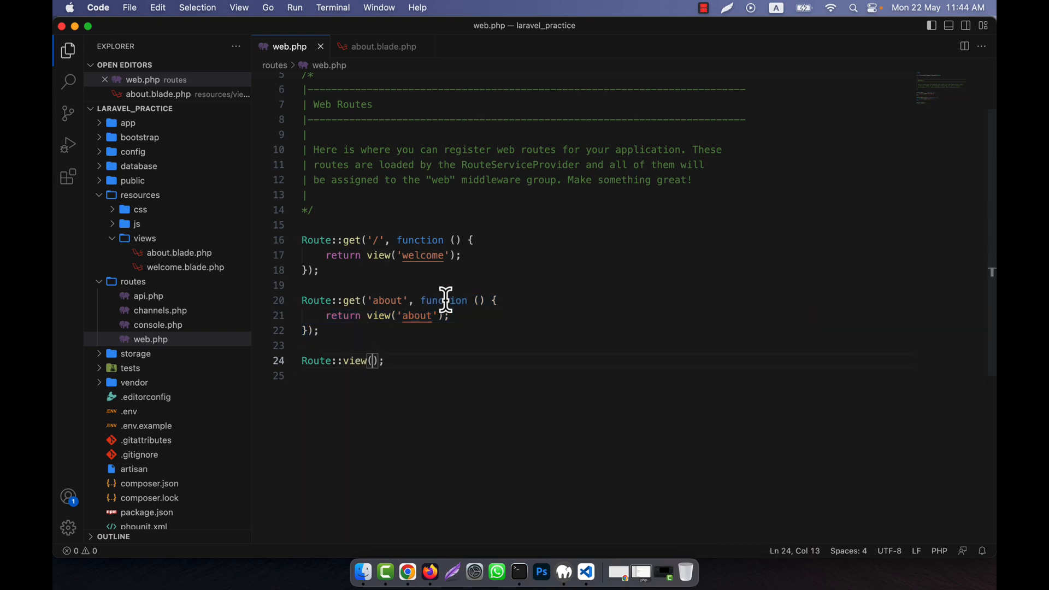
mouse_move(441, 300)
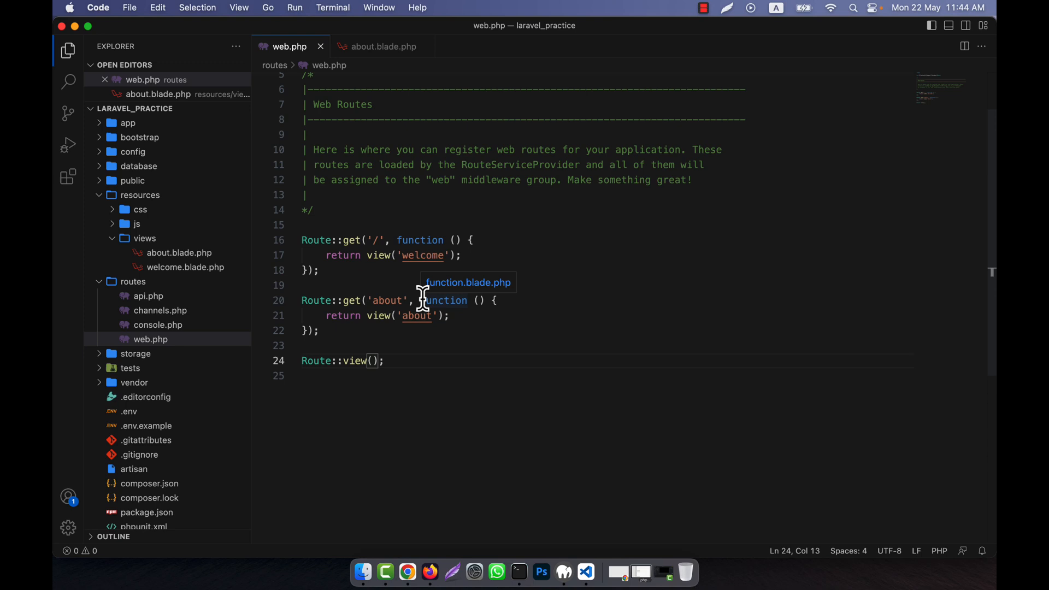
mouse_move(378, 359)
type("'about','about'")
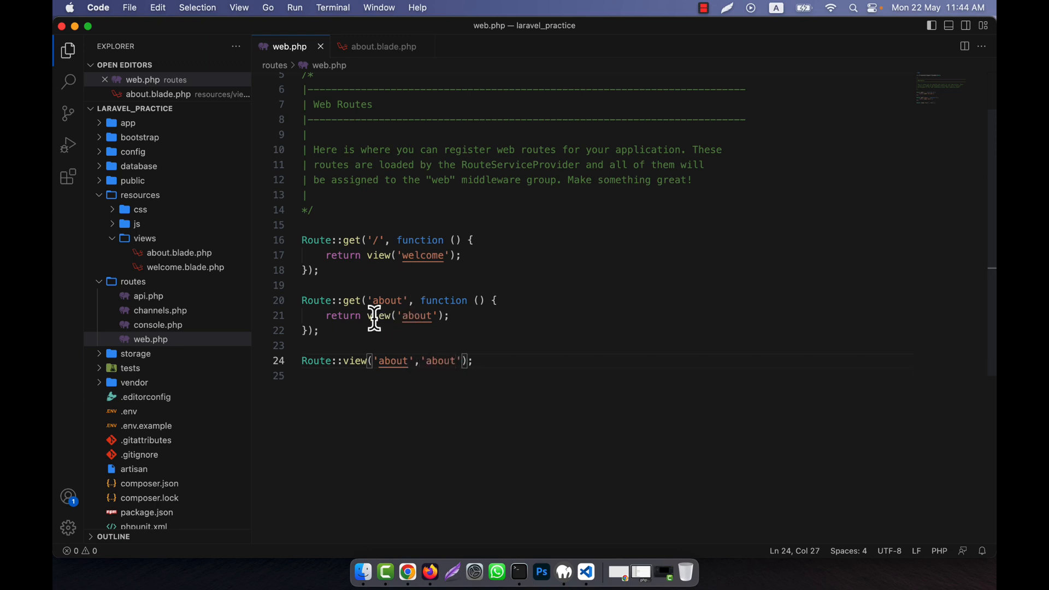
Step: Comment out the old closure about route and confirm the About Us page still loads
left_click(365, 315)
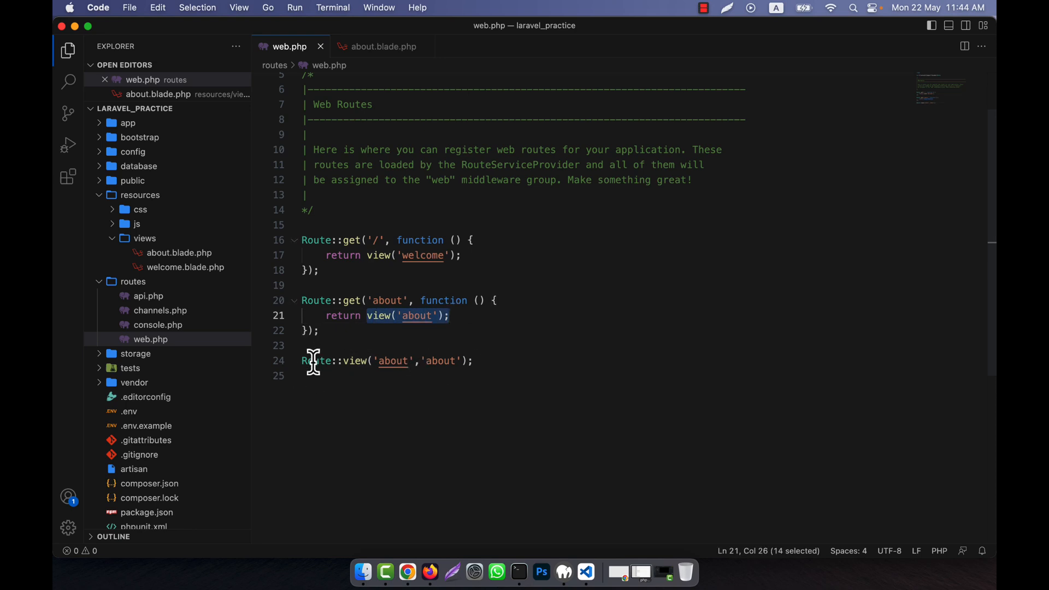
mouse_move(394, 361)
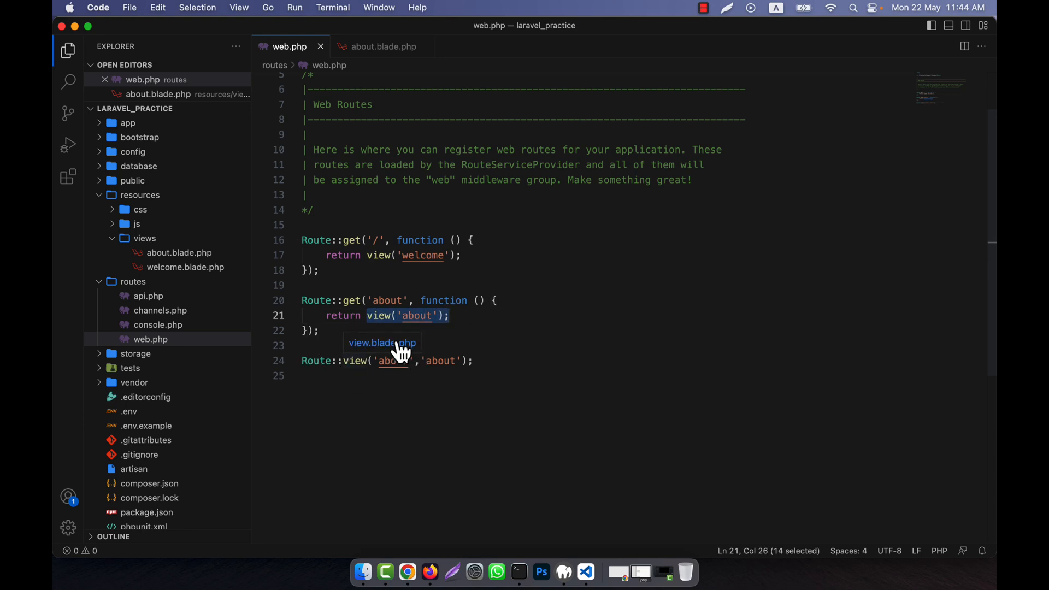
mouse_move(448, 361)
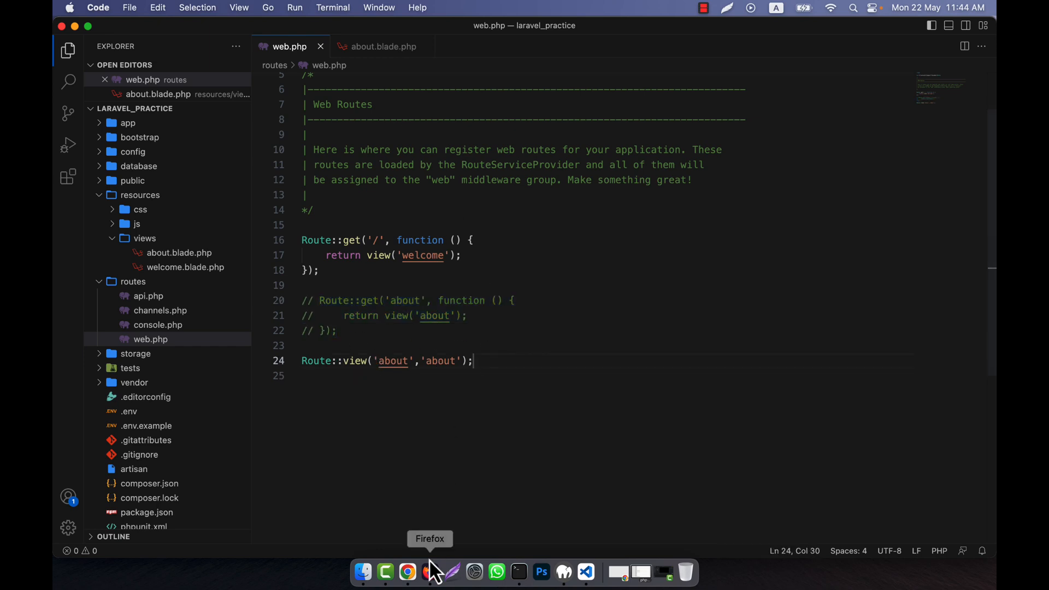
left_click(429, 571)
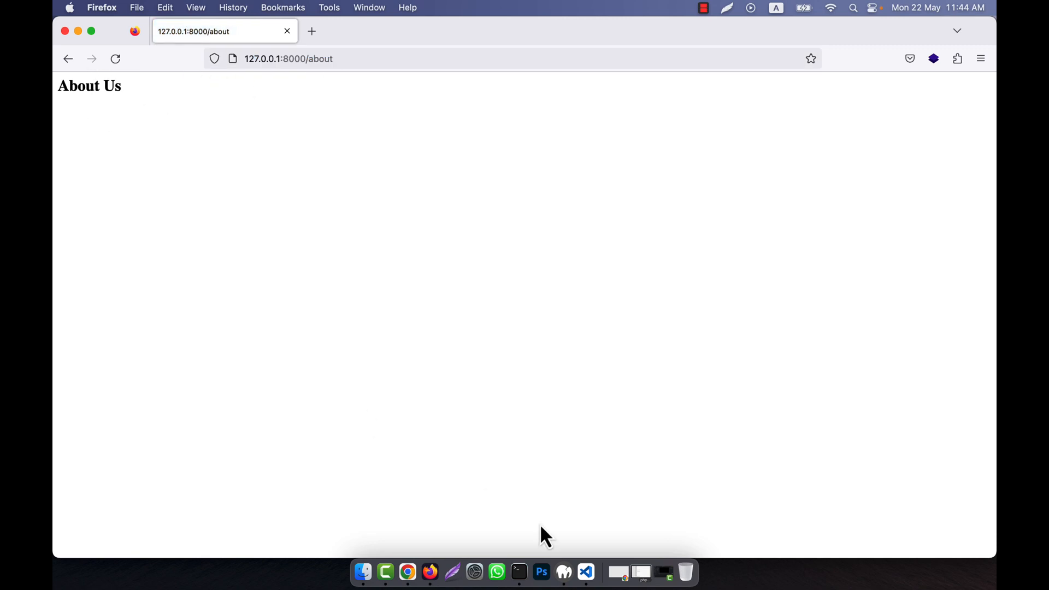
left_click(584, 571)
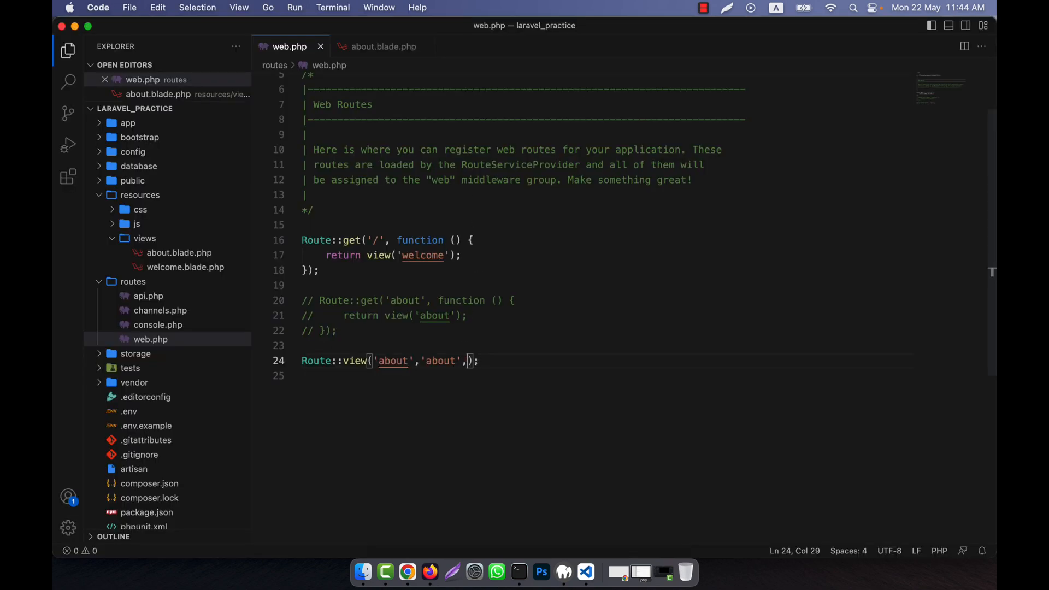
Step: Pass ['name' => 'Morshedul Arefin'] as the third argument of Route::view('about','about')
type("[")
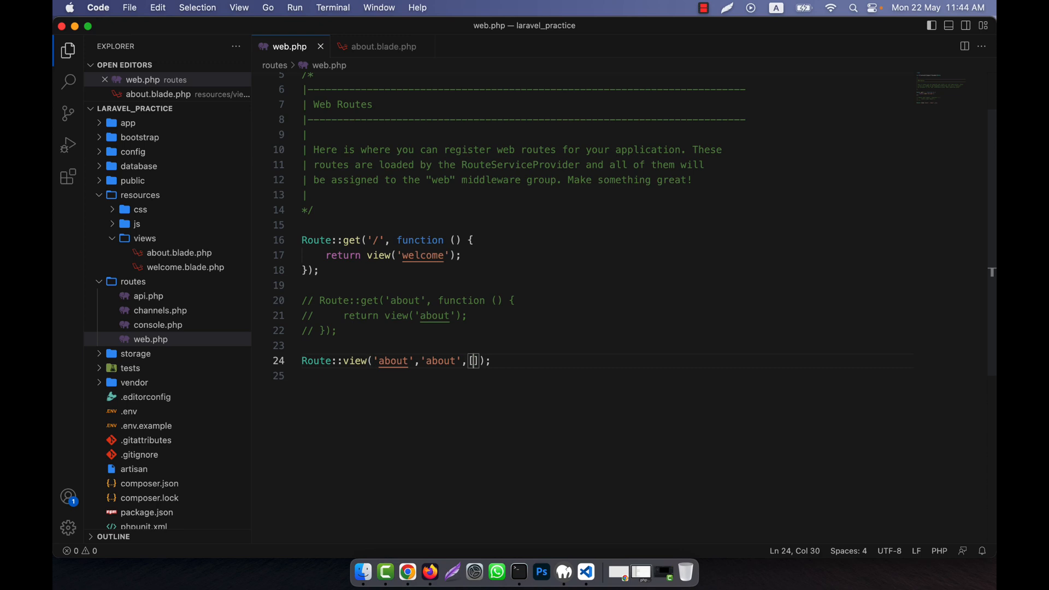
mouse_move(498, 361)
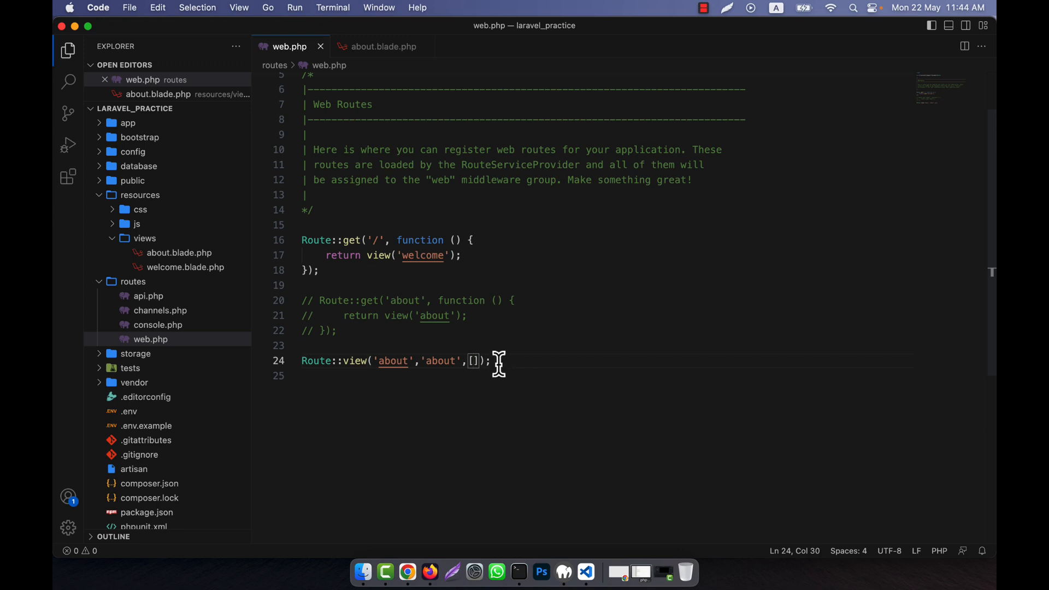
type("'")
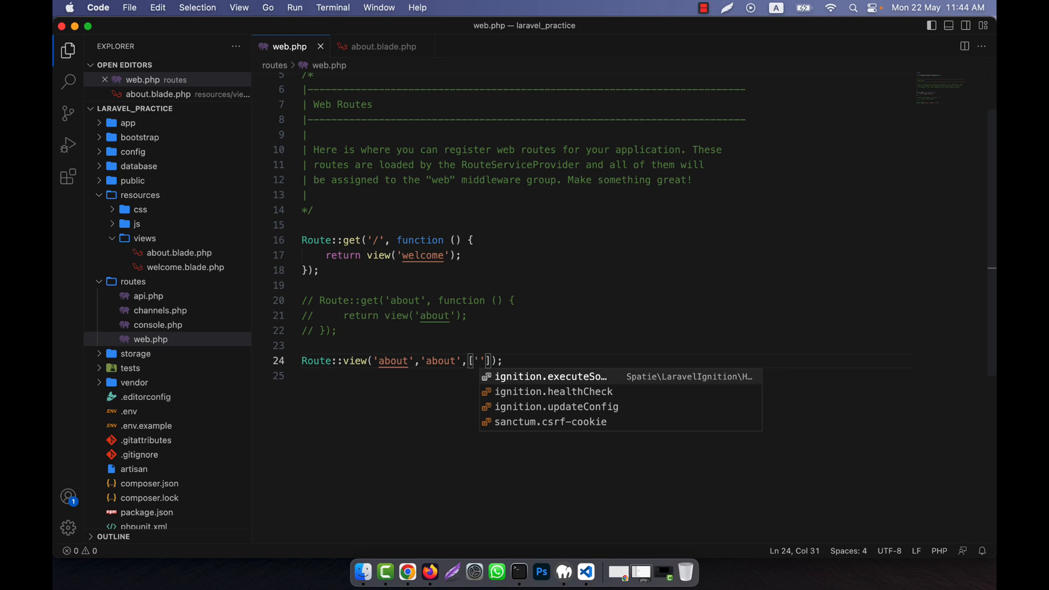
type("name")
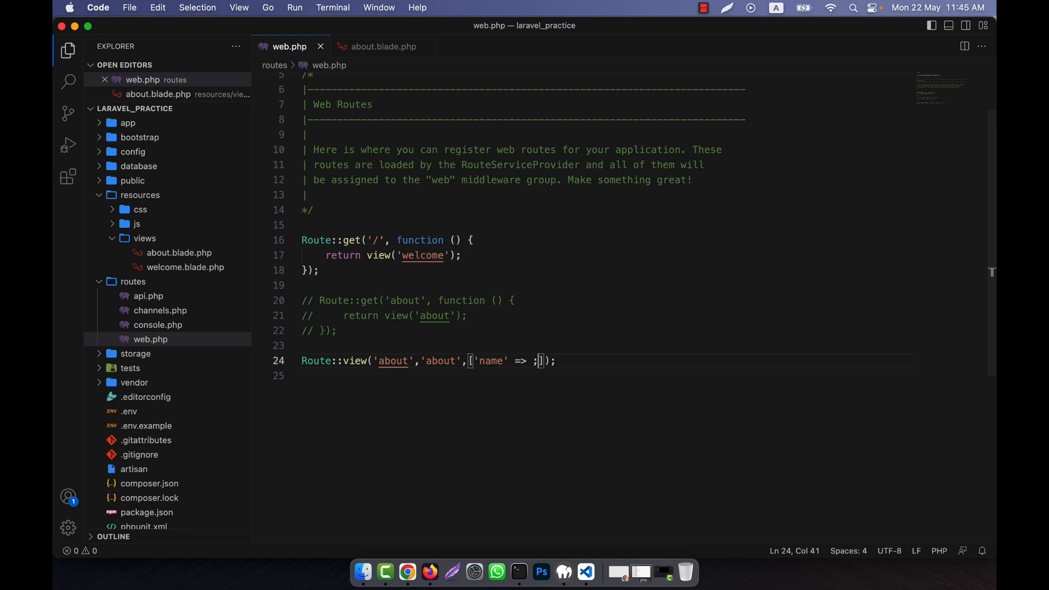
type("Mo")
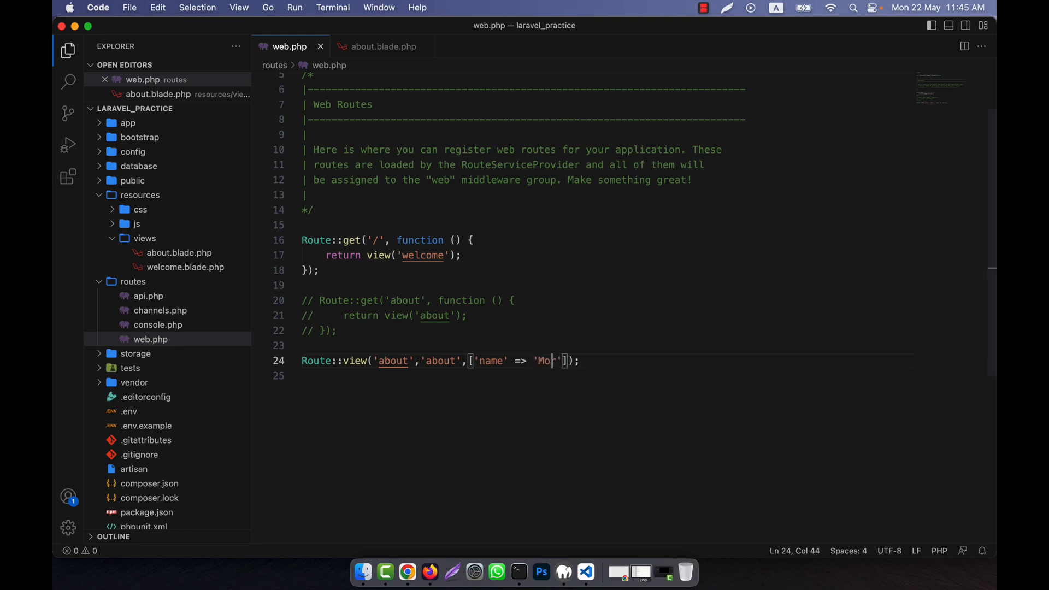
type("rshedul Arefin")
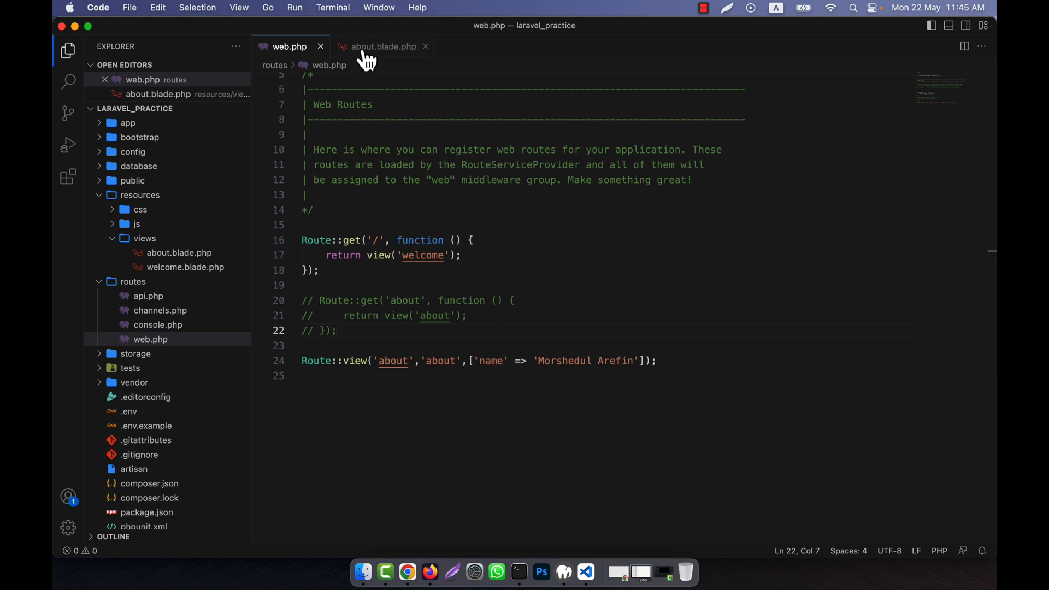
Step: Echo {{ $name }} in about.blade.php, see the name in Firefox, and return to web.php
left_click(381, 46)
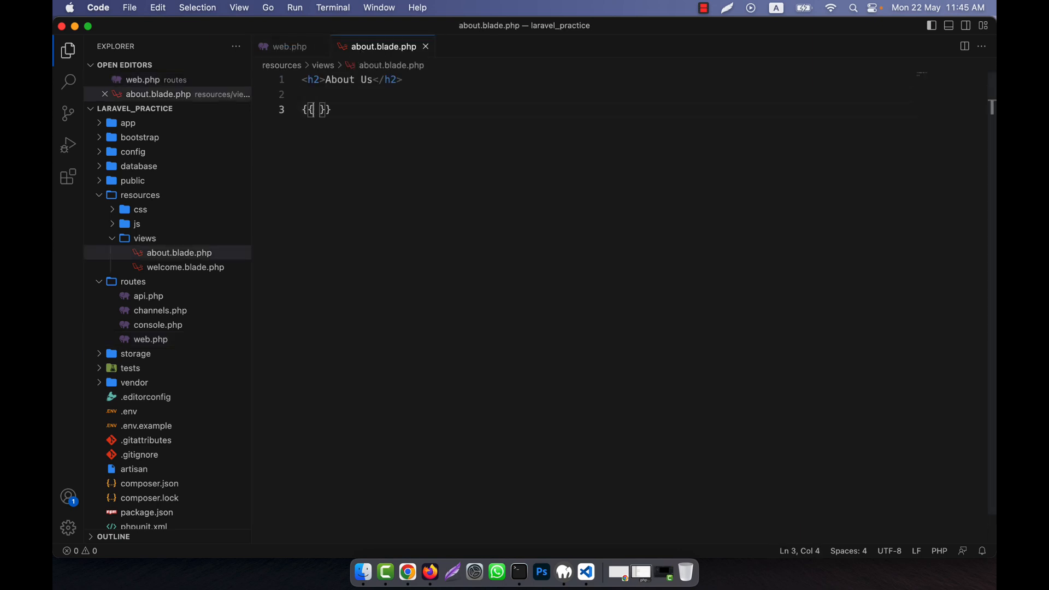
type("$name")
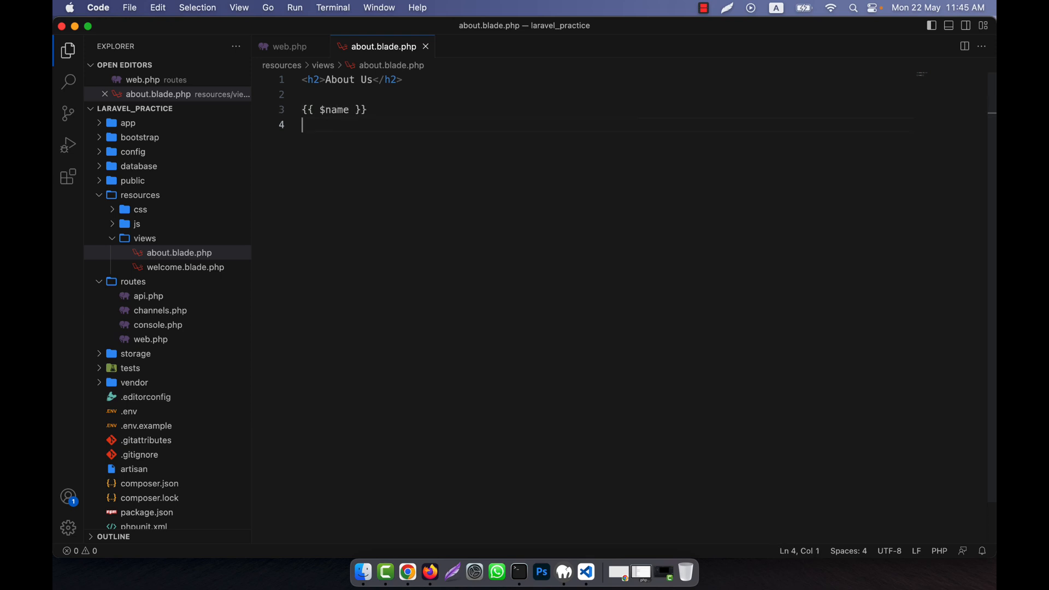
left_click(428, 571)
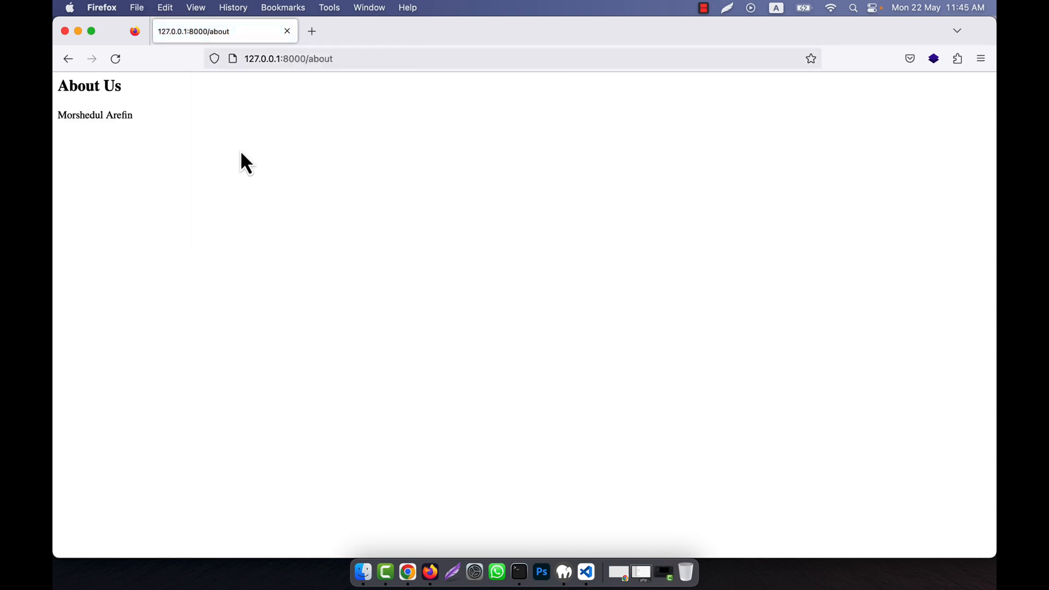
left_click(583, 571)
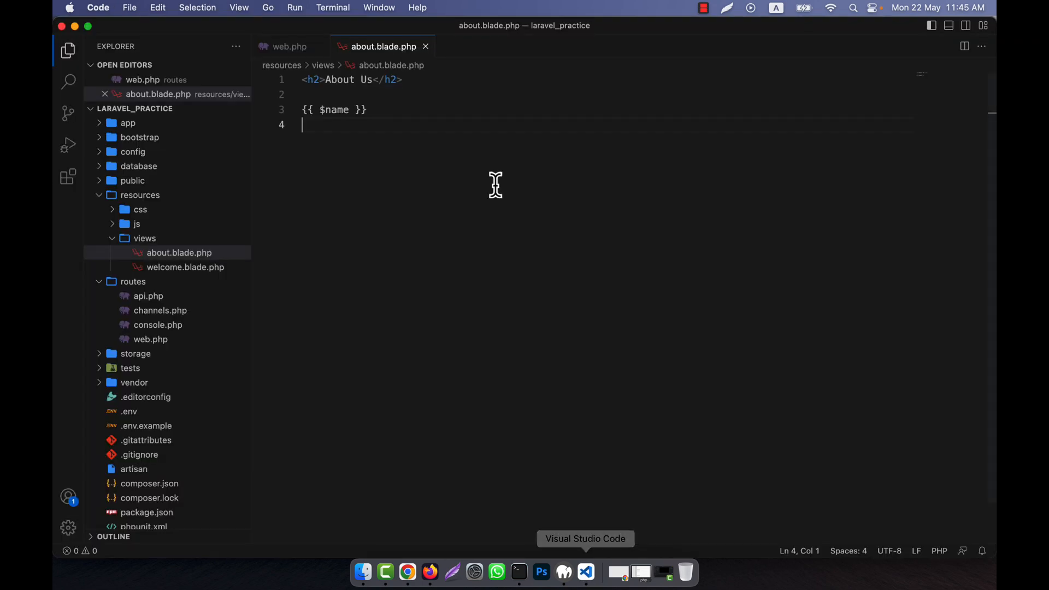
left_click(290, 46)
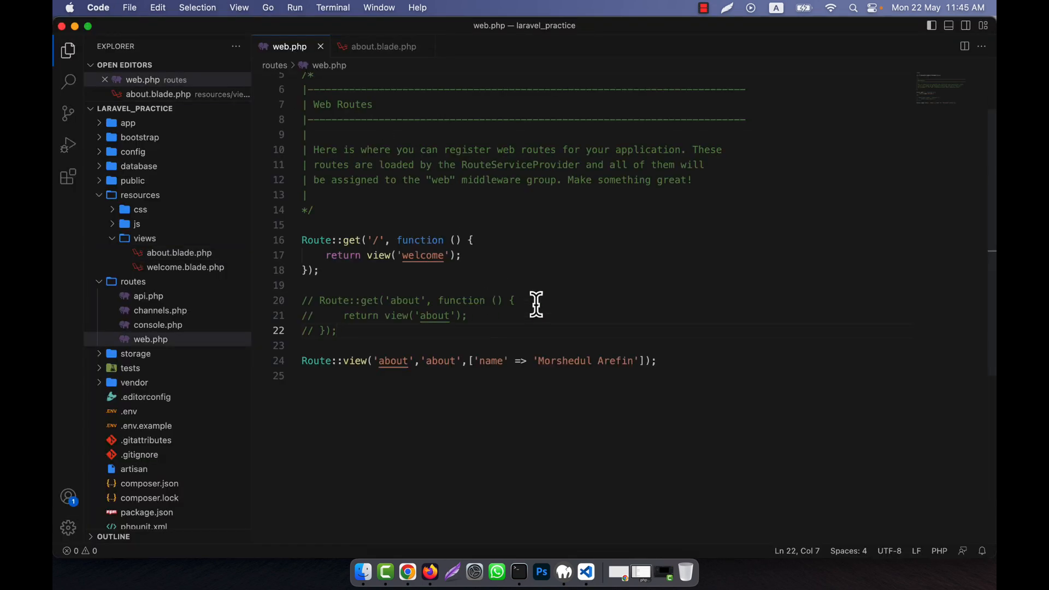